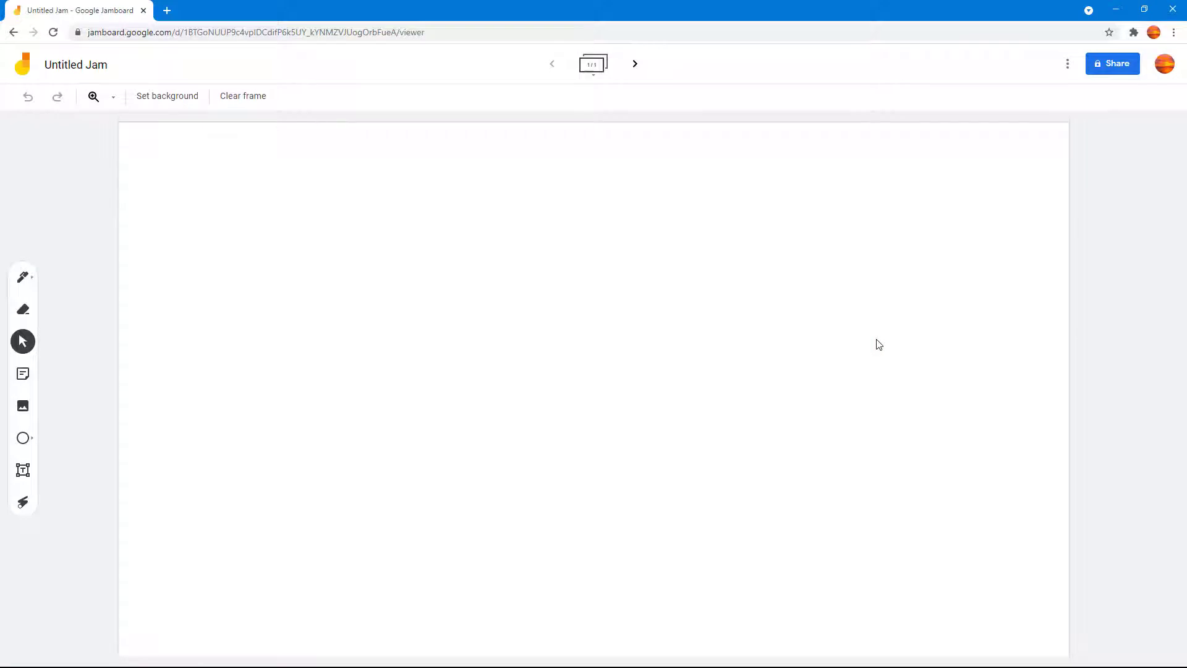
mouse_move(639, 294)
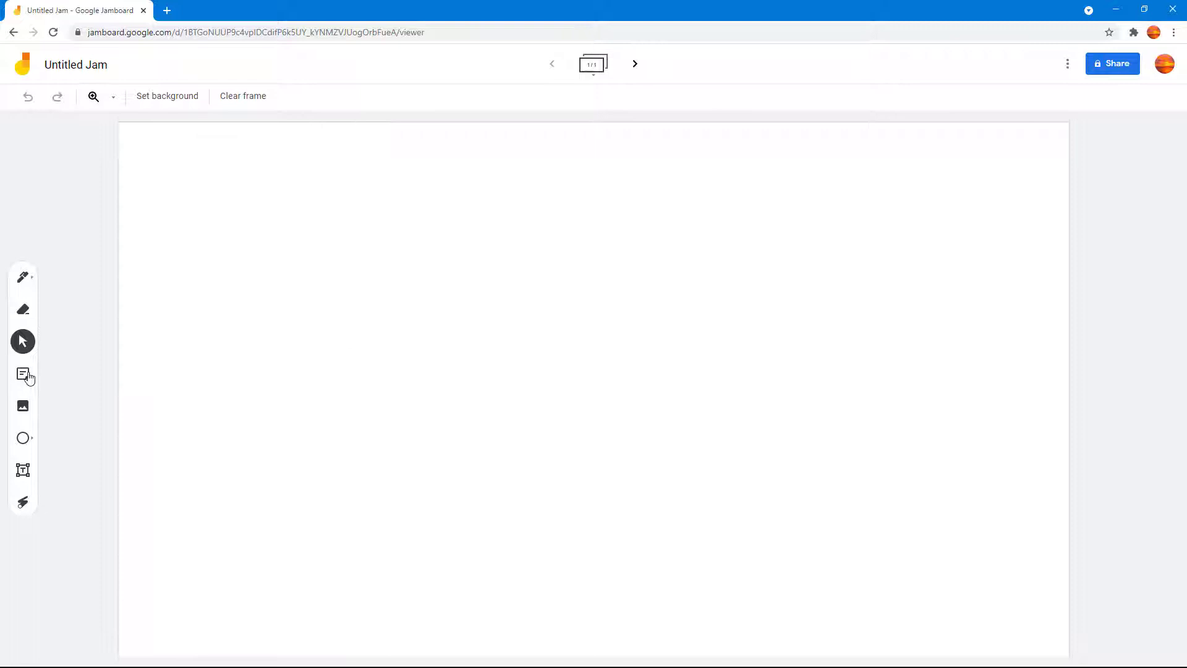
Add a yellow 'Example Project' sticky note and a blue 'Another Stick Note' note to the frame.
left_click(23, 373)
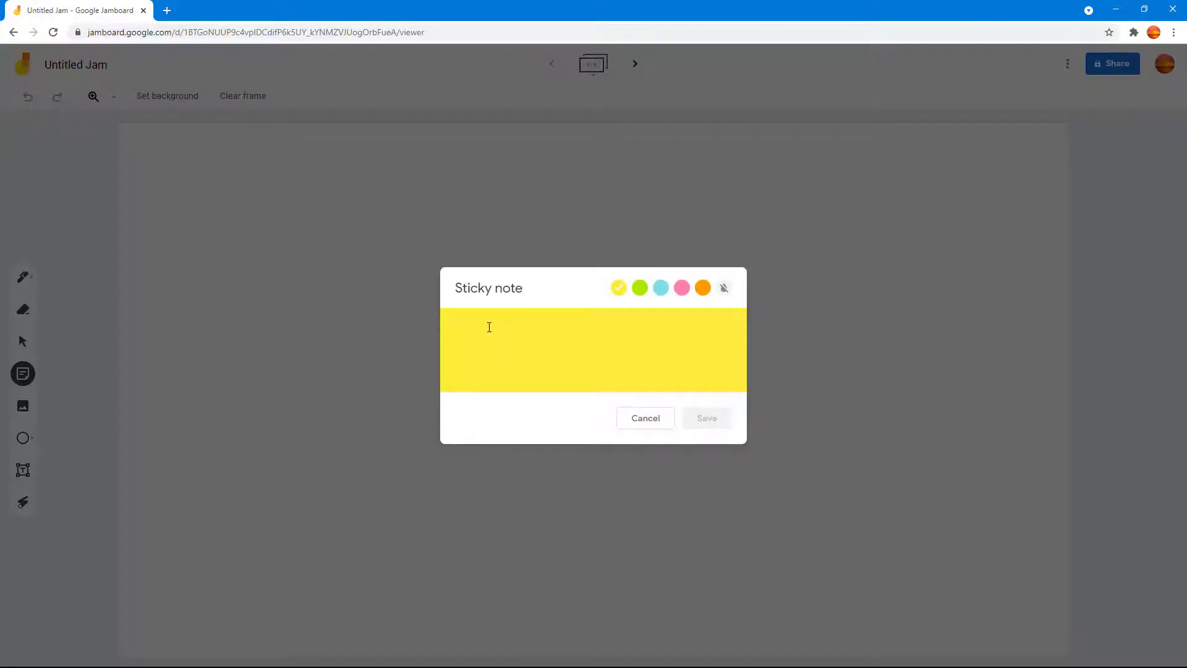
type("Example Project")
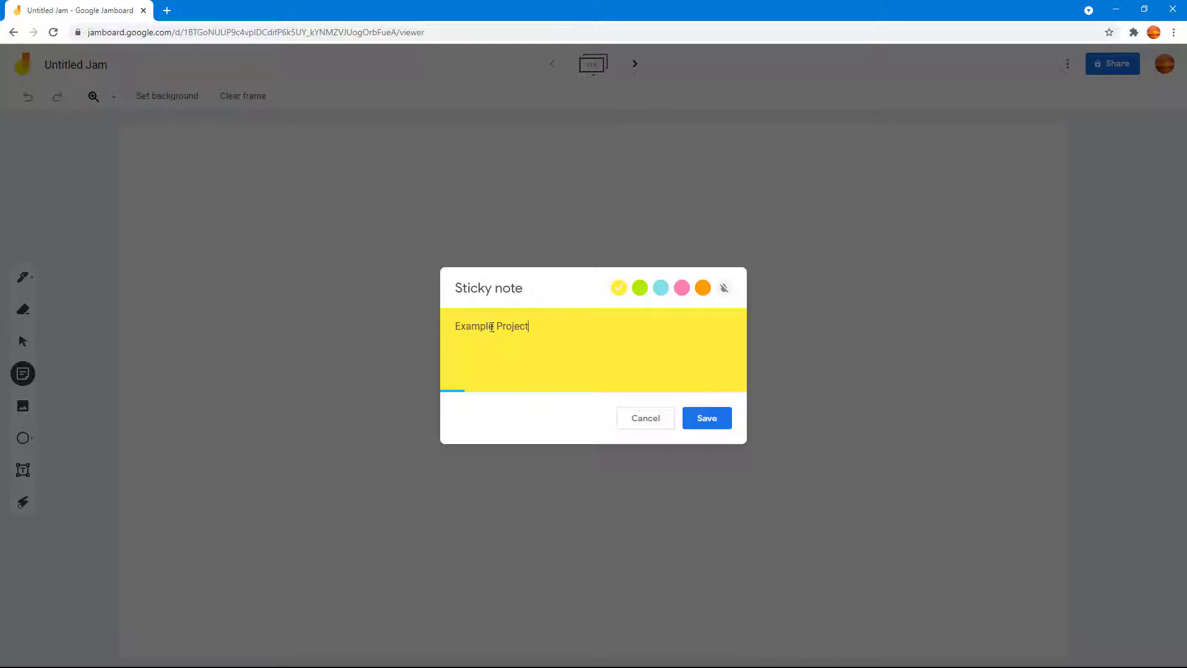
left_click(705, 417)
type("Another")
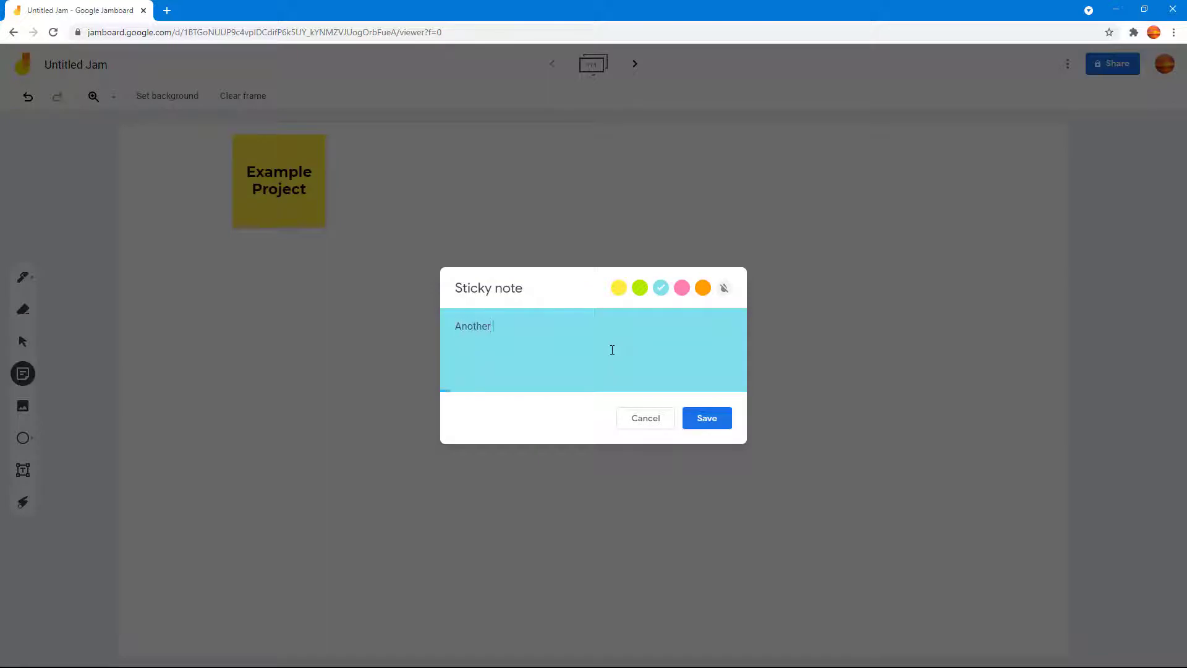
type("Stick Note")
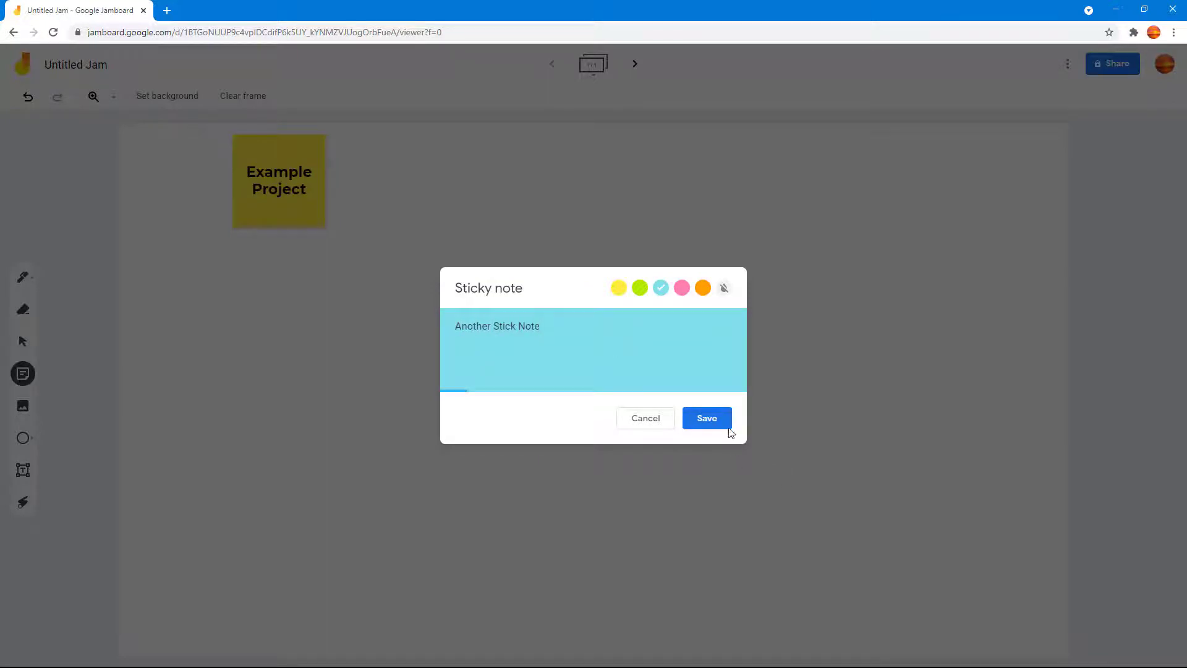
left_click(705, 418)
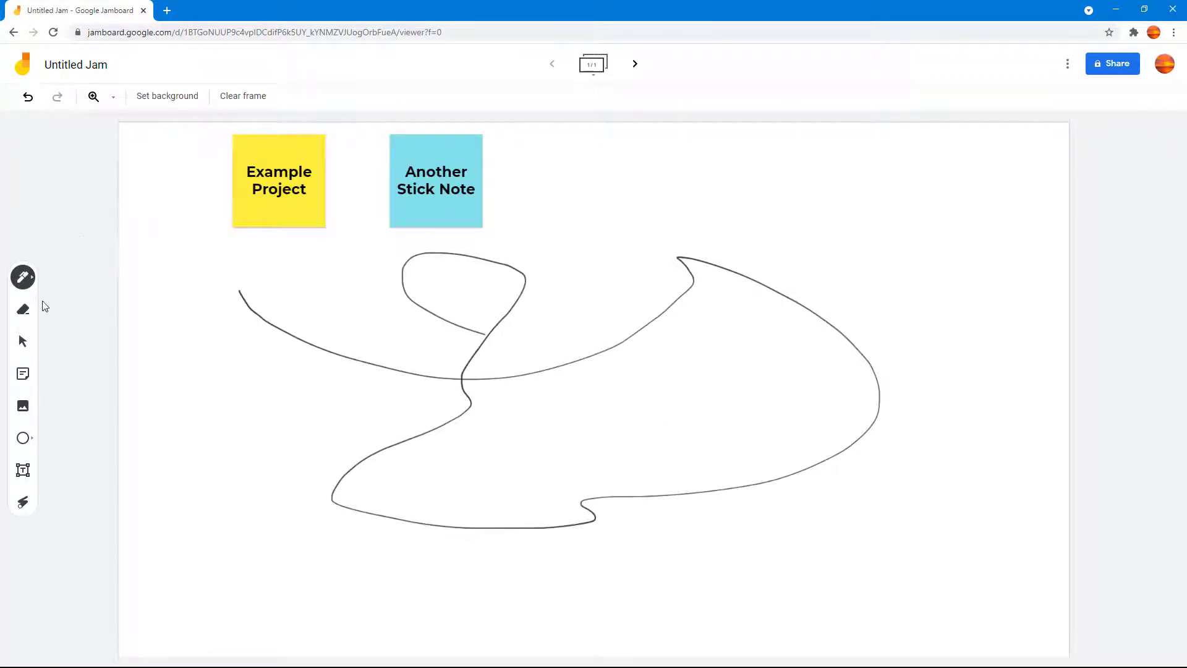
Move the blue note inside the scribble's large loop and shift the yellow note slightly lower.
left_click_drag(436, 181, 642, 374)
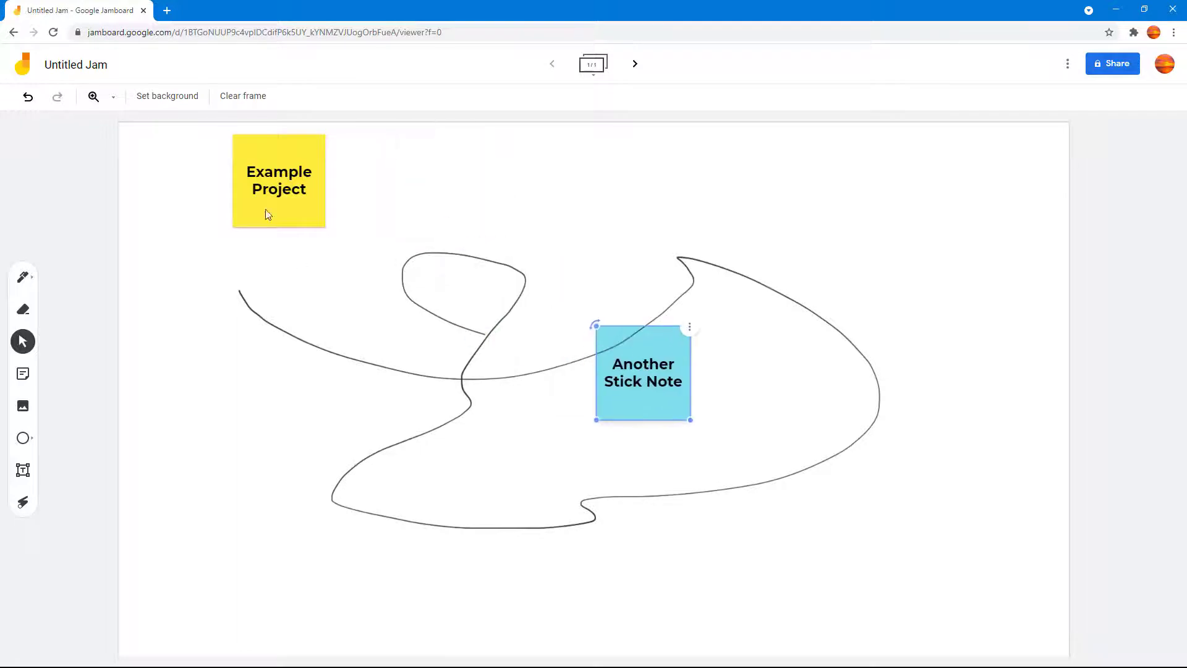
left_click_drag(278, 180, 471, 400)
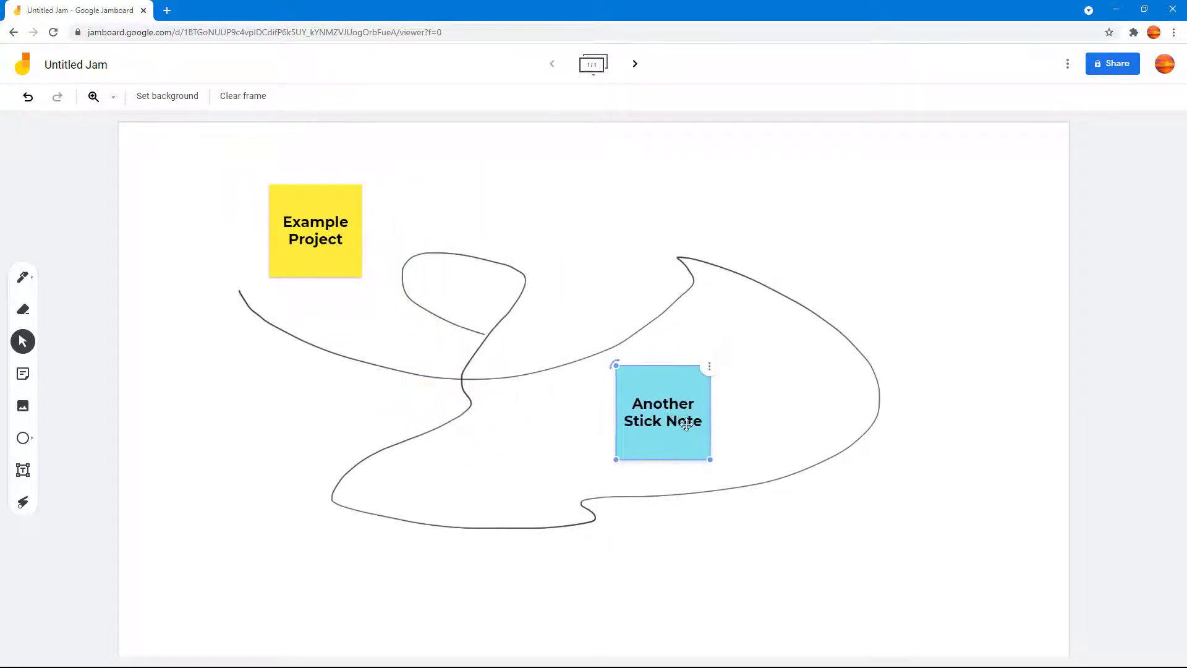
left_click(1005, 136)
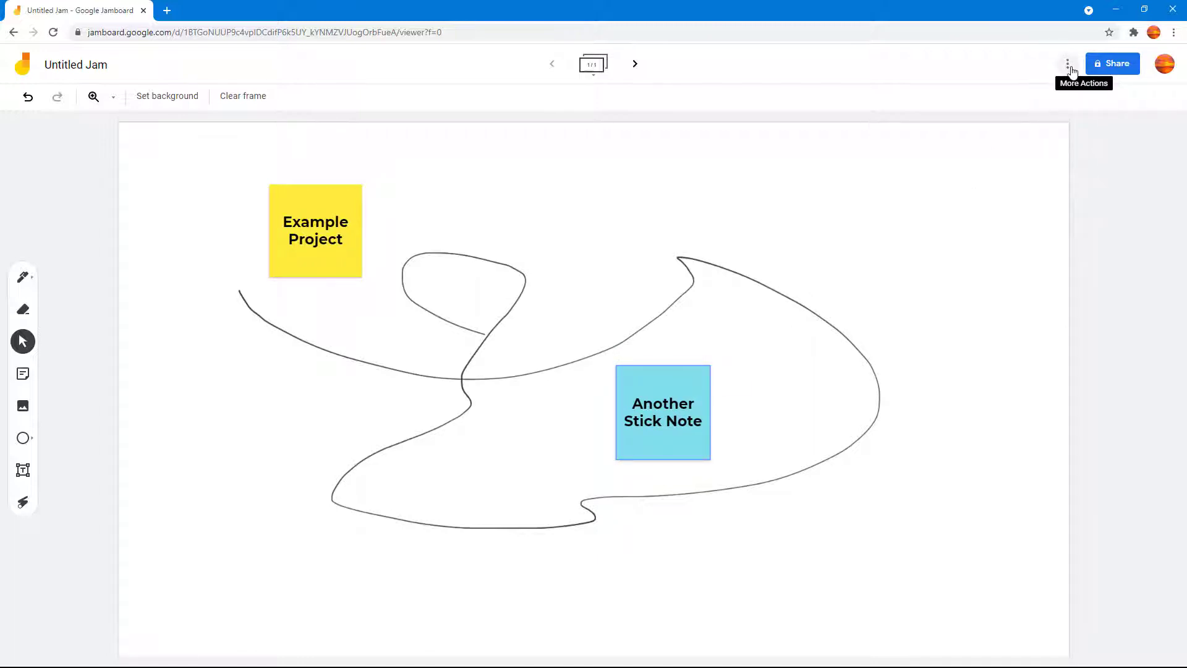
Save the frame as the PNG image 'Untitled Jam 1.png' on the Desktop via More Actions.
left_click(1067, 63)
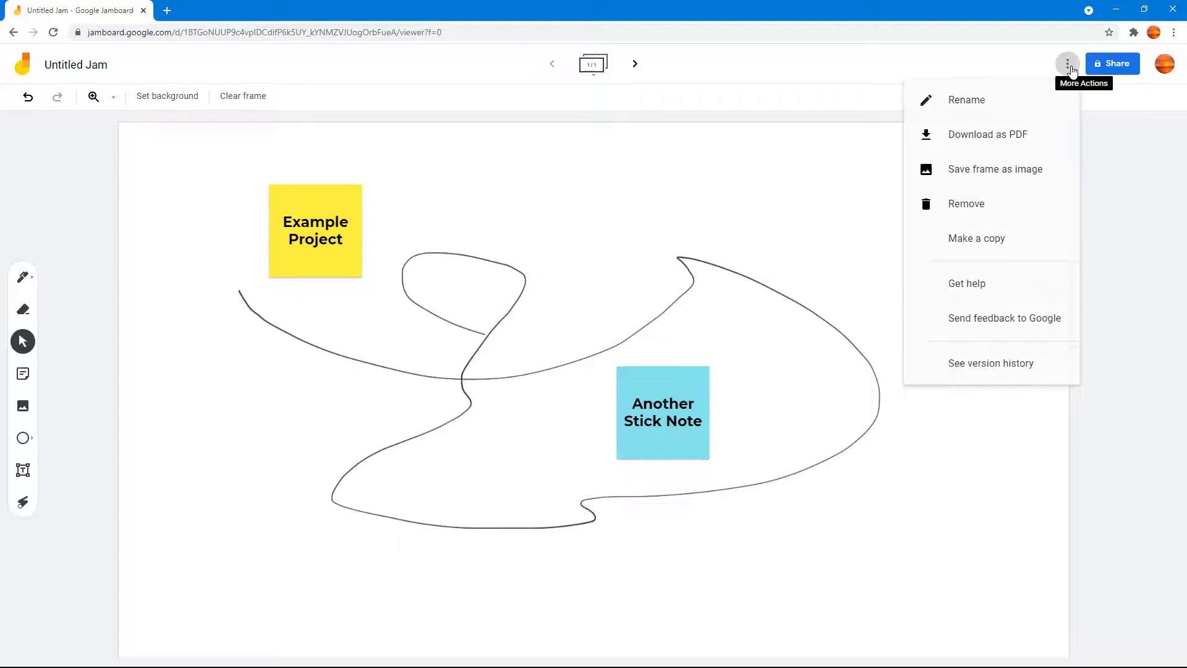
mouse_move(993, 170)
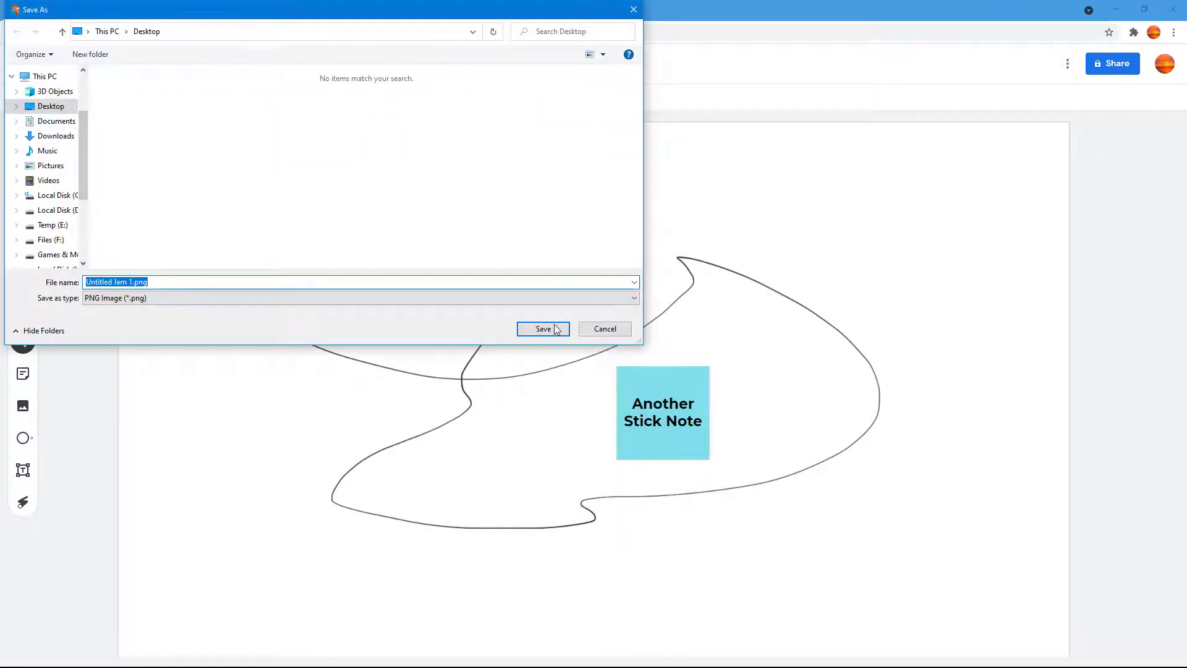
left_click(541, 329)
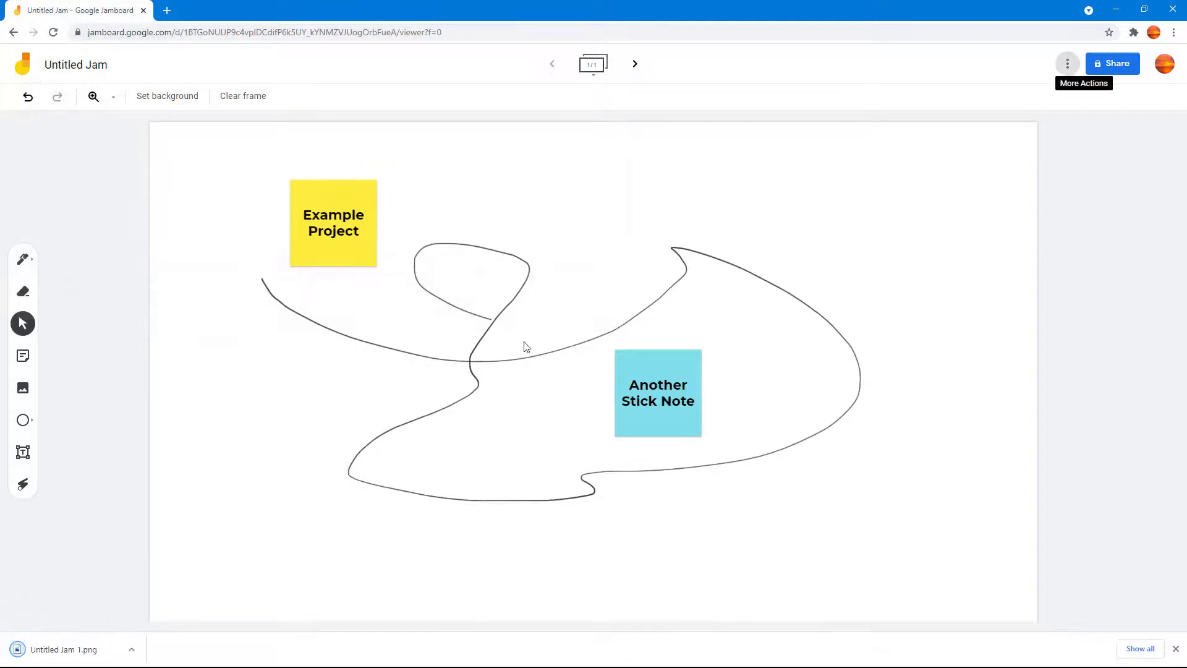
mouse_move(509, 335)
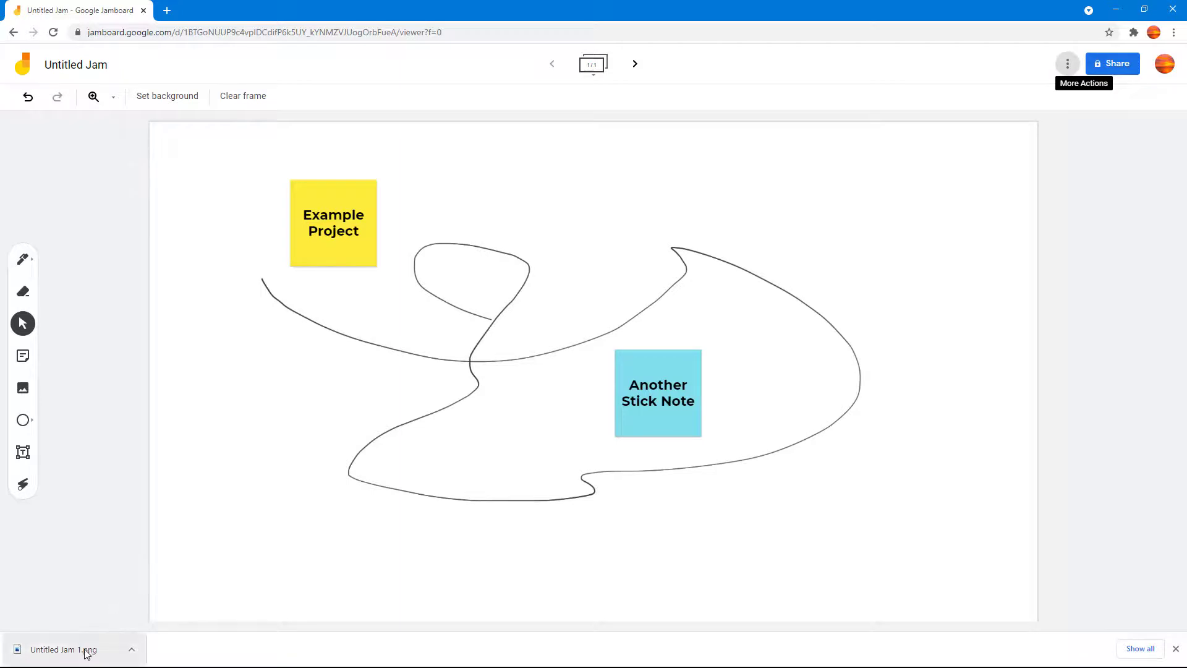
Open the downloaded 'Untitled Jam 1.png' from the download bar in the image viewer.
left_click(68, 649)
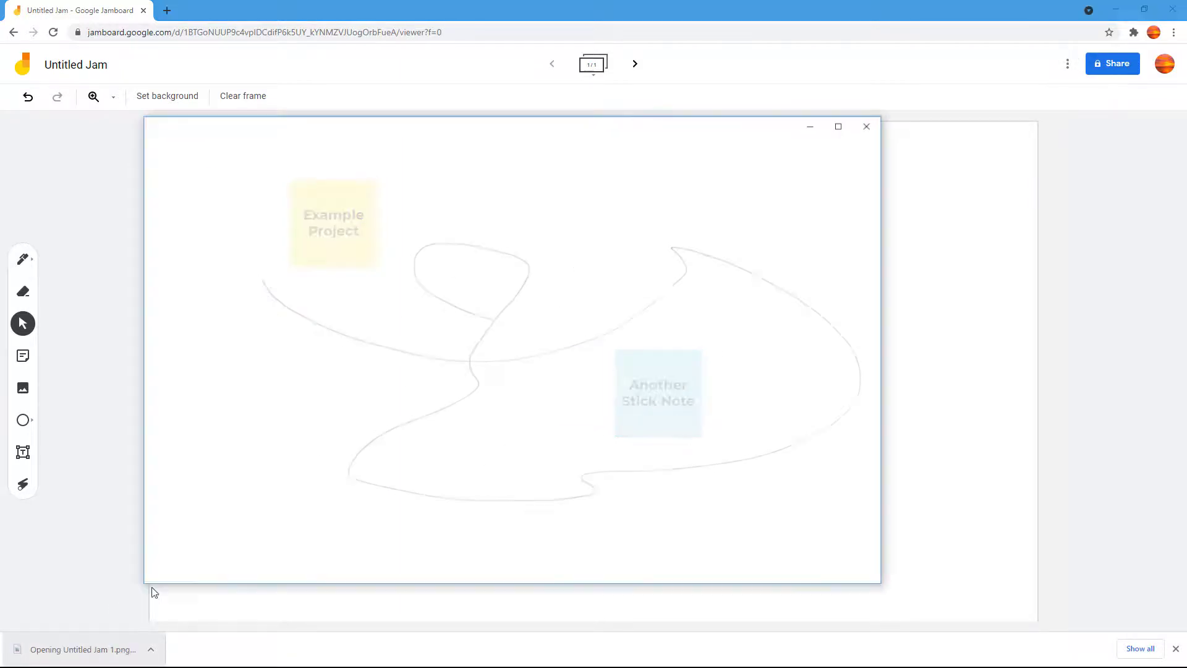